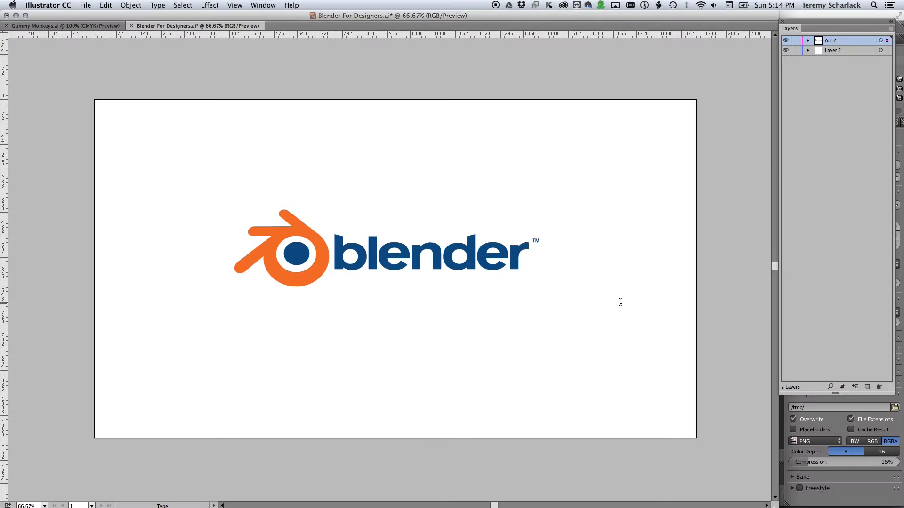
- Bring up Blender's Render menu listing the OpenGL render commands for the Folding Box scene
{"action": "type", "text": "for designe"}
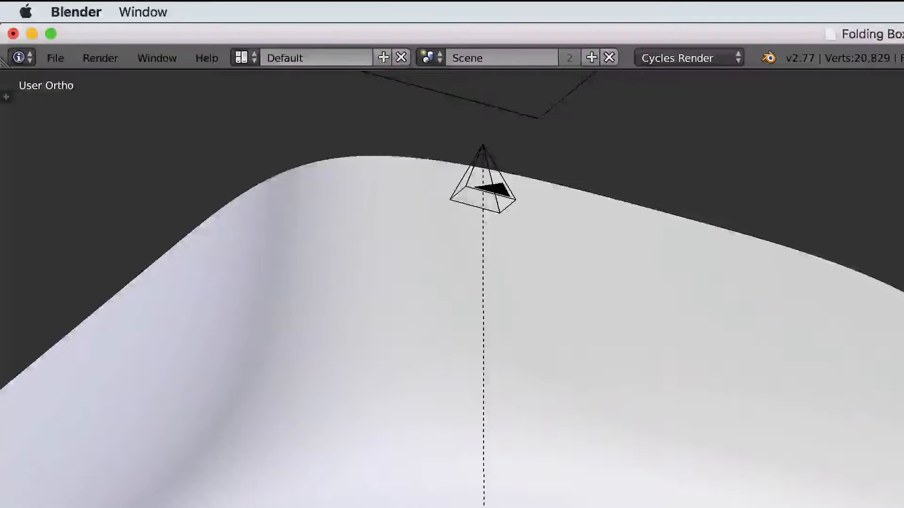
{"action": "left_click", "coordinate": [99, 57]}
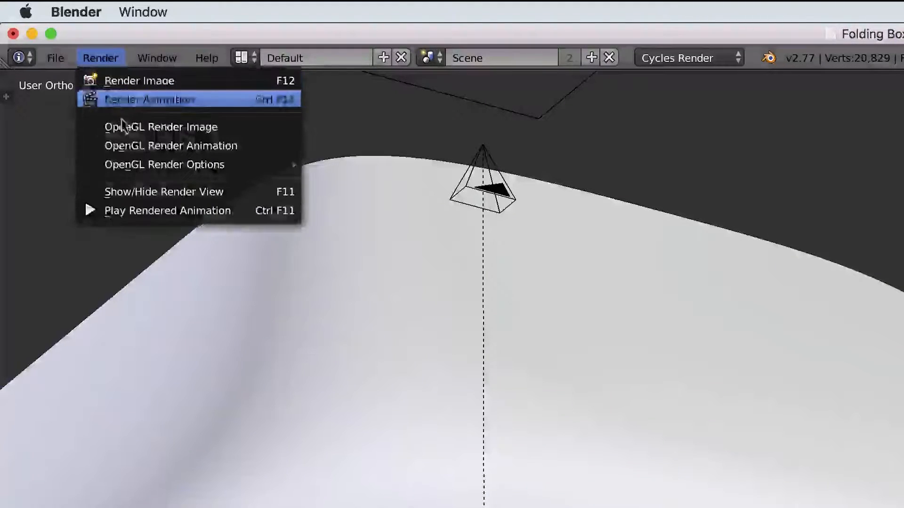
{"action": "left_click", "coordinate": [532, 470]}
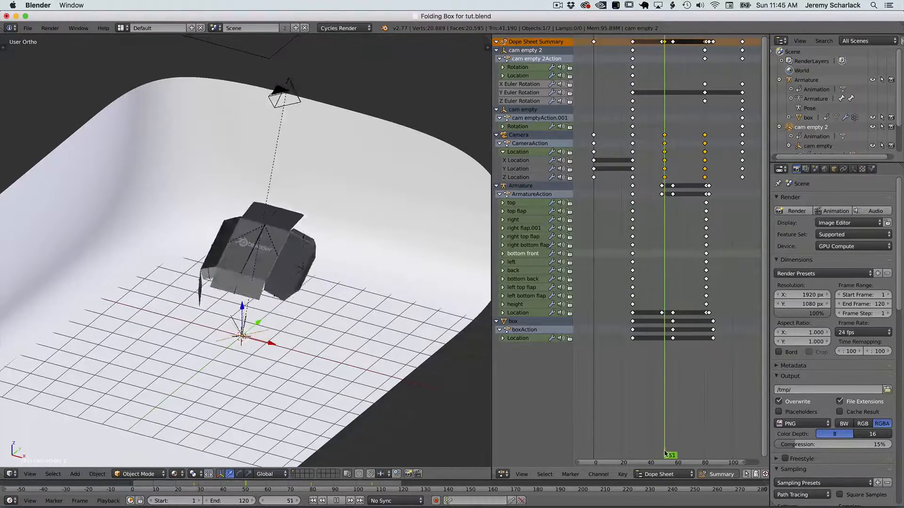
- Look through the scene camera at frame 102 with the box fully closed
{"action": "left_click", "coordinate": [702, 449]}
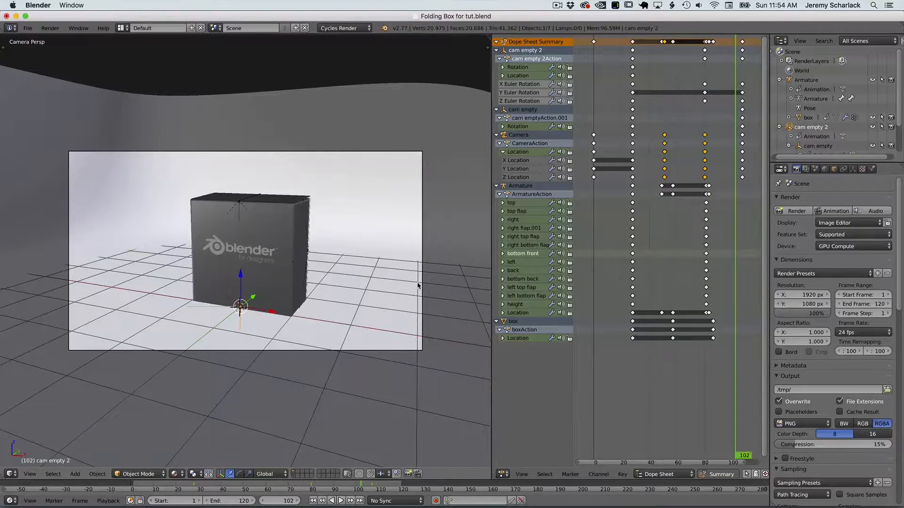
- Enable Only Render in the viewport properties so helper objects are hidden from the wireframe camera view
{"action": "key", "text": "n"}
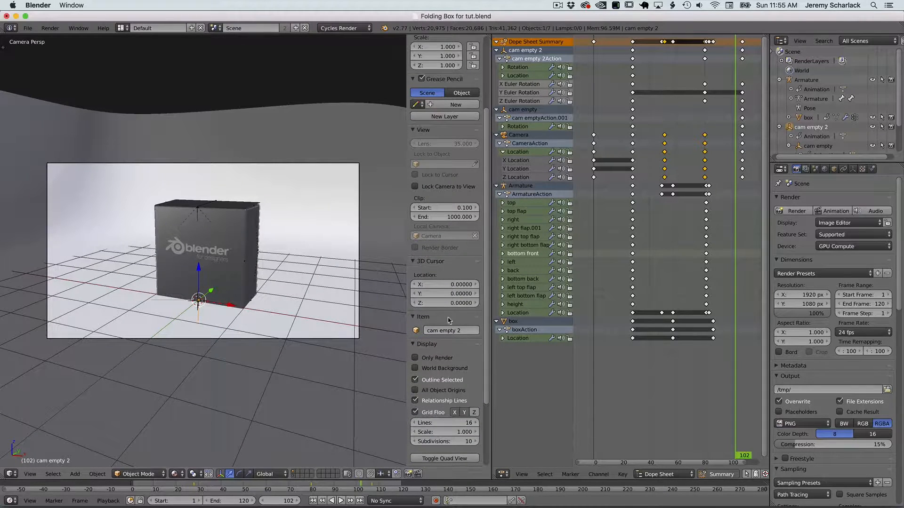
{"action": "mouse_move", "coordinate": [446, 361]}
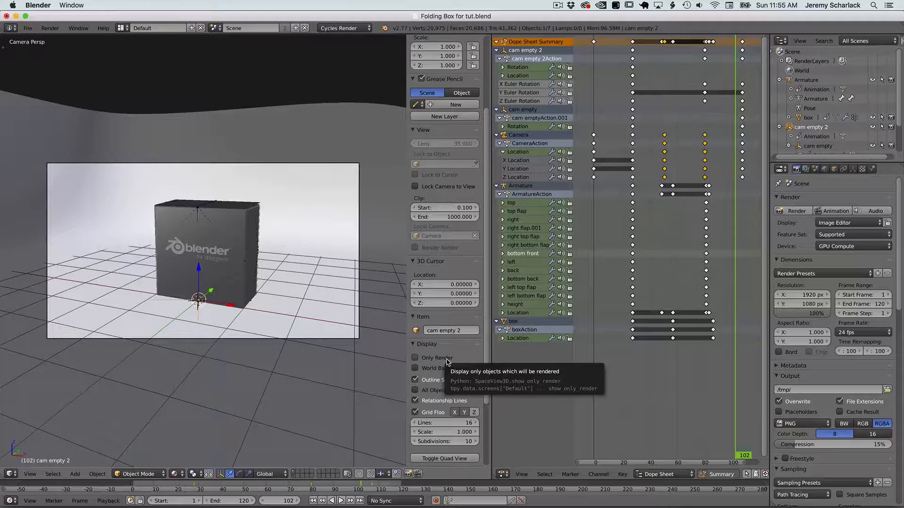
{"action": "left_click", "coordinate": [414, 357]}
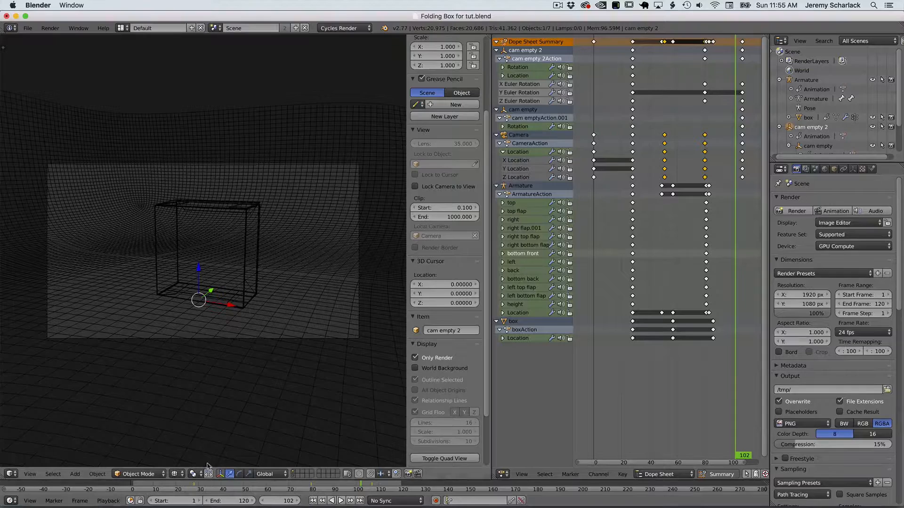
{"action": "mouse_move", "coordinate": [294, 481]}
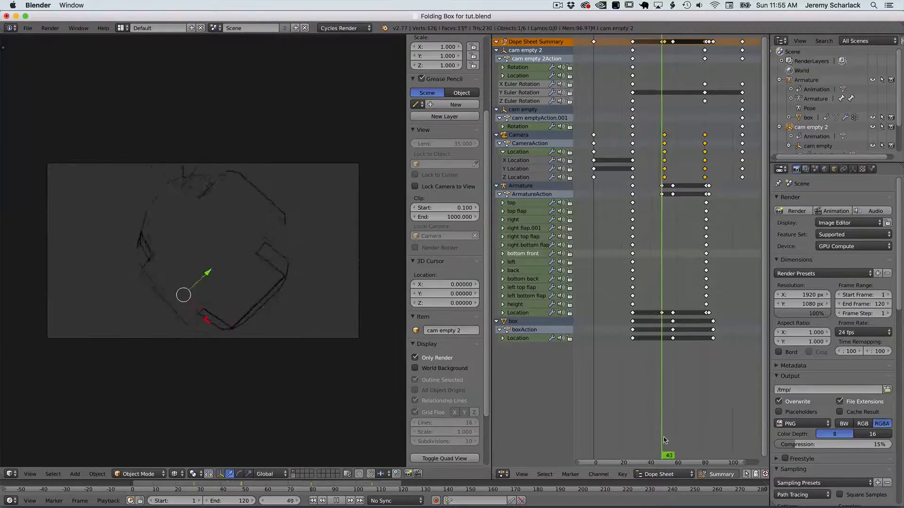
- Scrub the Dope Sheet playhead to around frame 73 to show the box partway folded
{"action": "left_click_drag", "start_coordinate": [668, 456], "coordinate": [702, 455]}
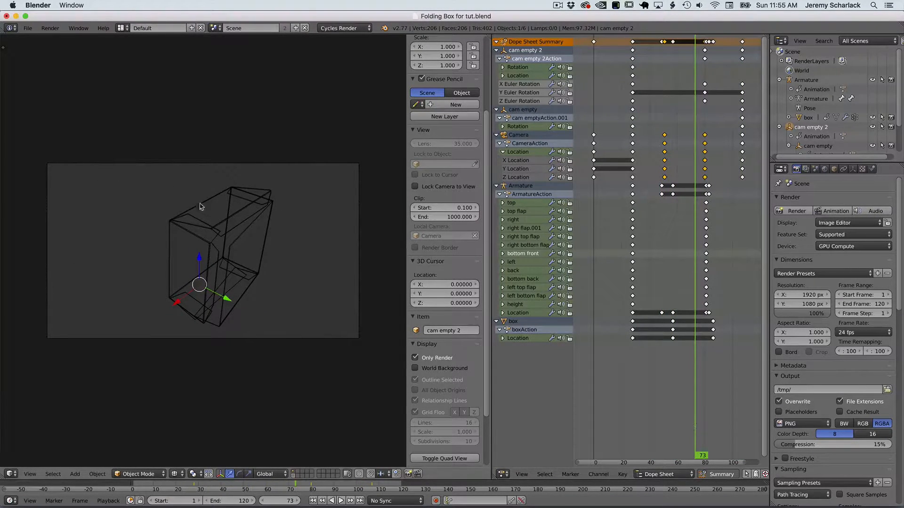
{"action": "left_click", "coordinate": [215, 231]}
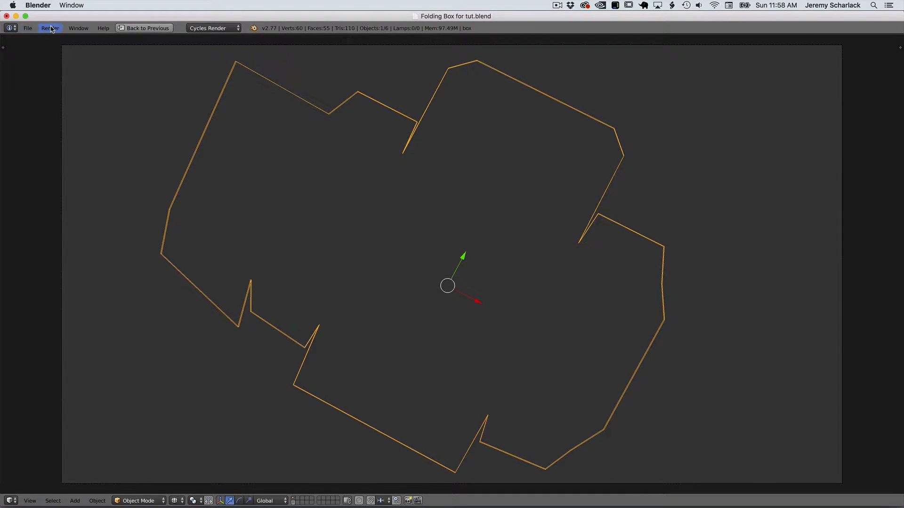
- Run OpenGL Render Animation to render all frames of the folding box as an orange wireframe
{"action": "left_click", "coordinate": [47, 28]}
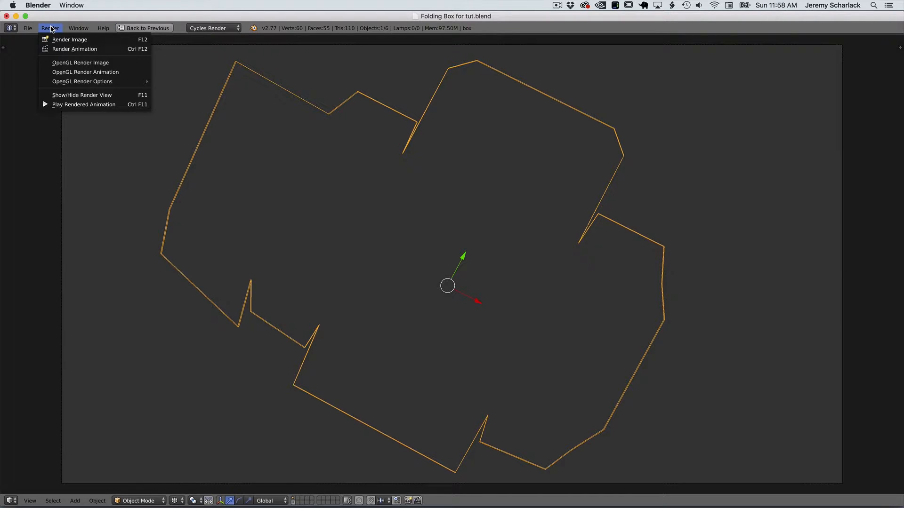
{"action": "mouse_move", "coordinate": [77, 72]}
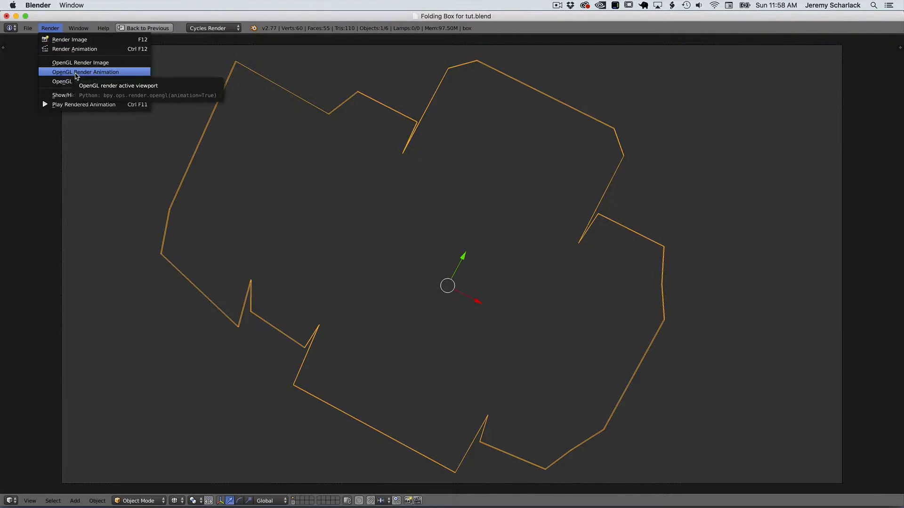
{"action": "left_click", "coordinate": [81, 63]}
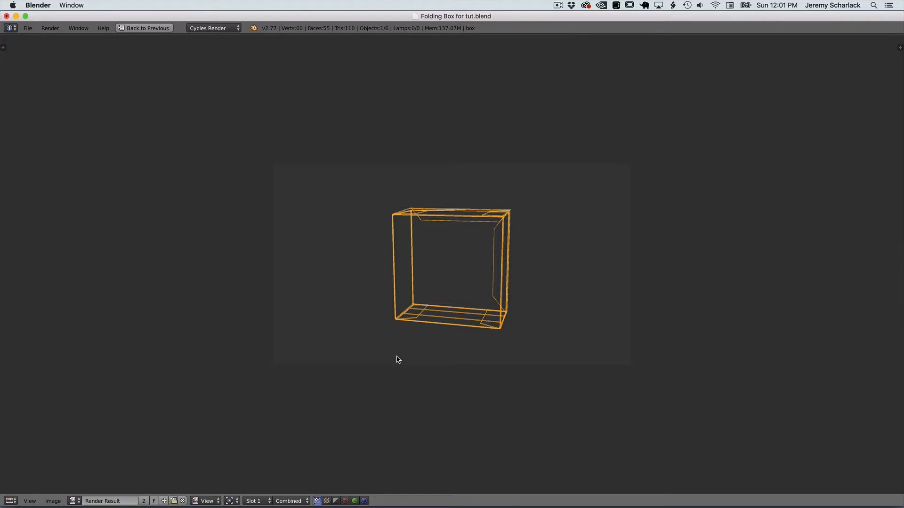
- Go to the /tmp folder in Finder listing the numbered rendered PNGs like 0120.png
{"action": "left_click", "coordinate": [357, 254]}
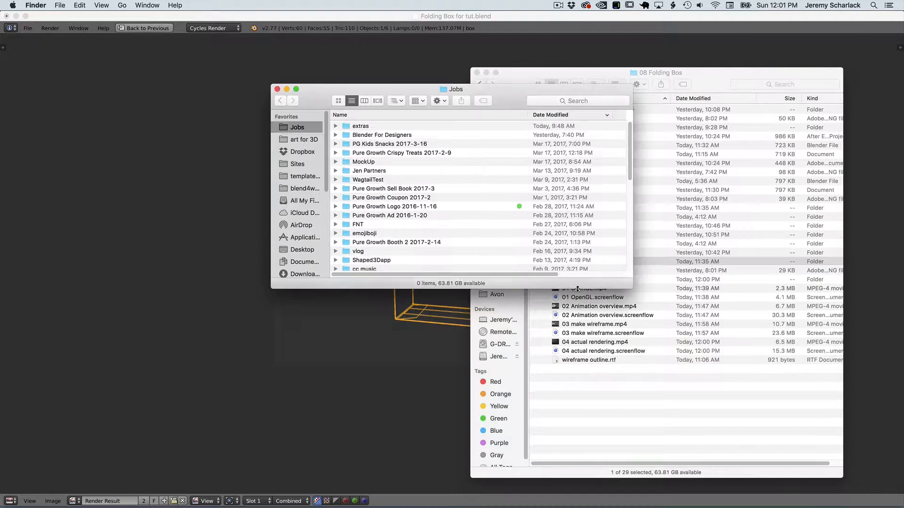
{"action": "key", "text": "cmd+shift+g"}
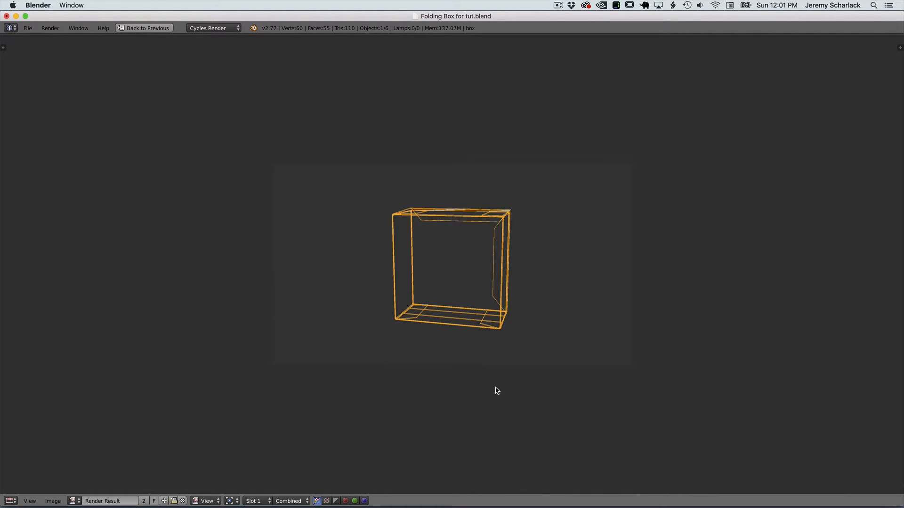
{"action": "left_click", "coordinate": [144, 27]}
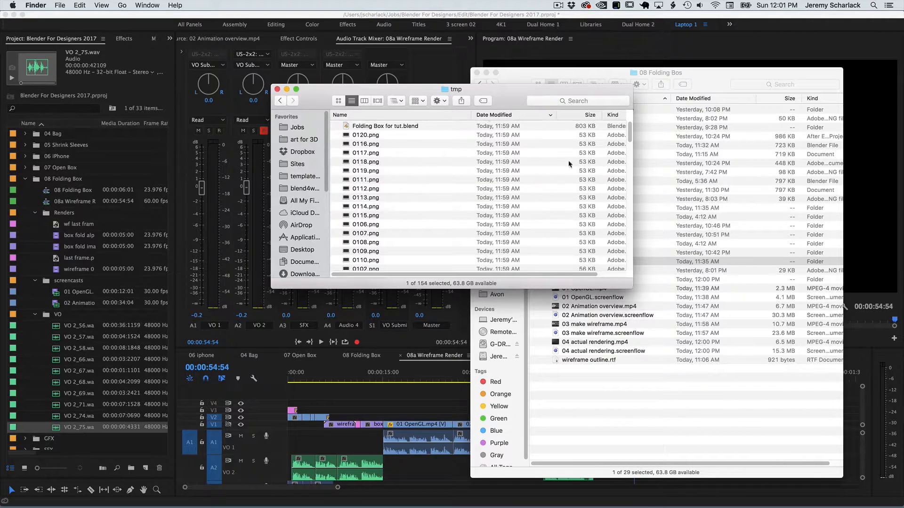
- Review the numbered PNG frames in /tmp, then bring up Premiere's Import dialog
{"action": "scroll", "scroll_direction": "down", "scroll_amount": 3}
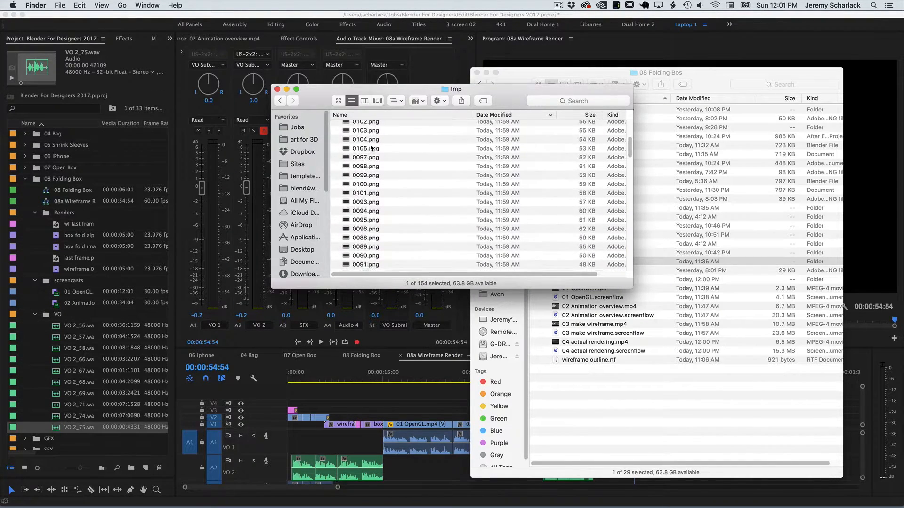
{"action": "scroll", "scroll_direction": "down", "scroll_amount": 3}
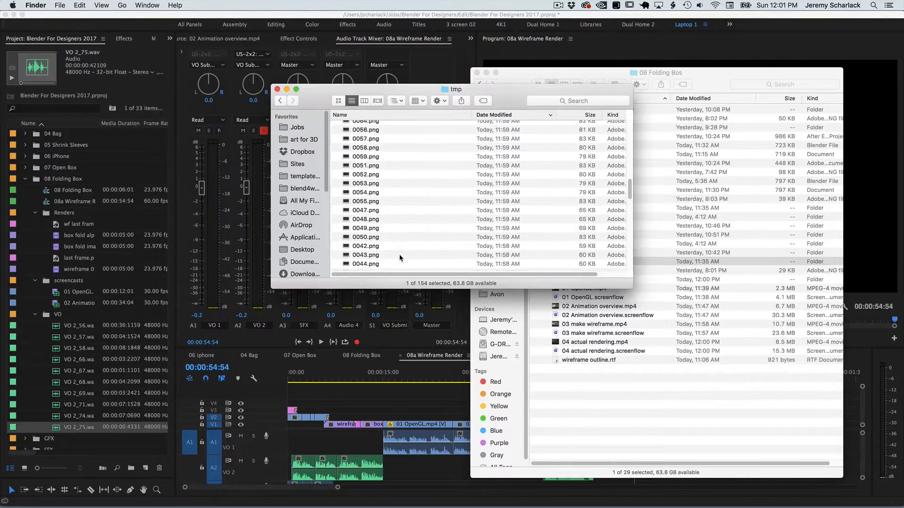
{"action": "scroll", "scroll_direction": "down", "scroll_amount": 3}
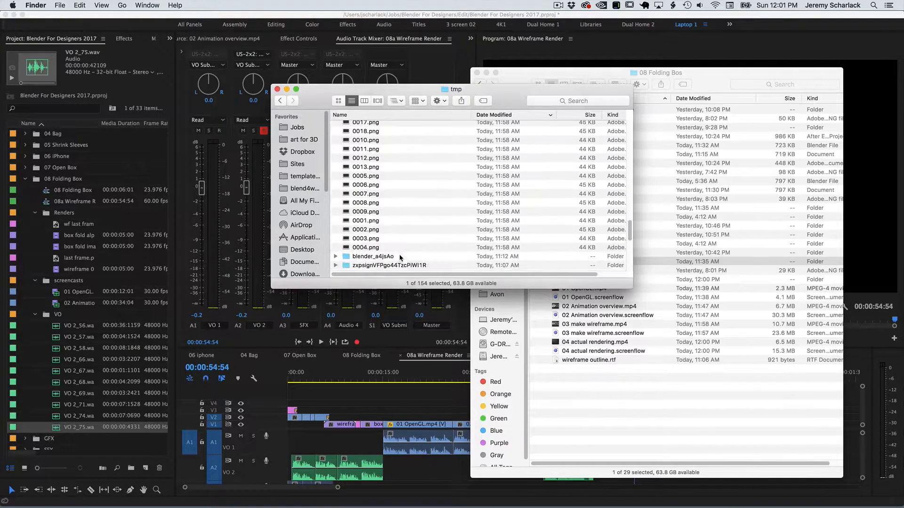
{"action": "key", "text": "cmd+a"}
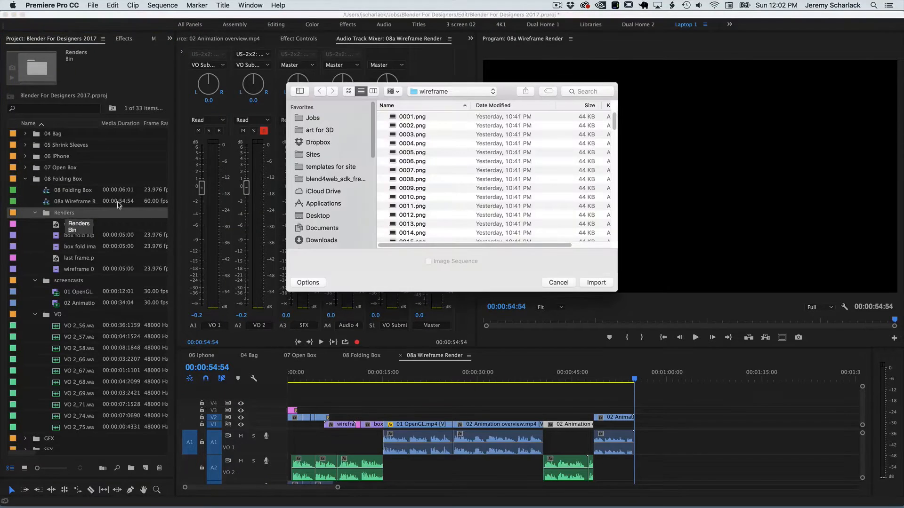
- Import 0001.png from the wireframe tut folder as an Image Sequence into the Renders bin
{"action": "left_click", "coordinate": [451, 92]}
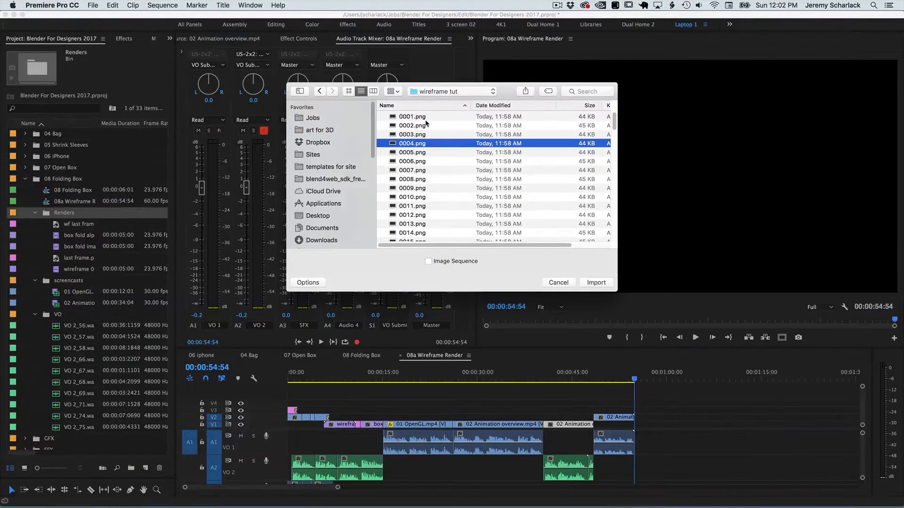
{"action": "left_click", "coordinate": [412, 117]}
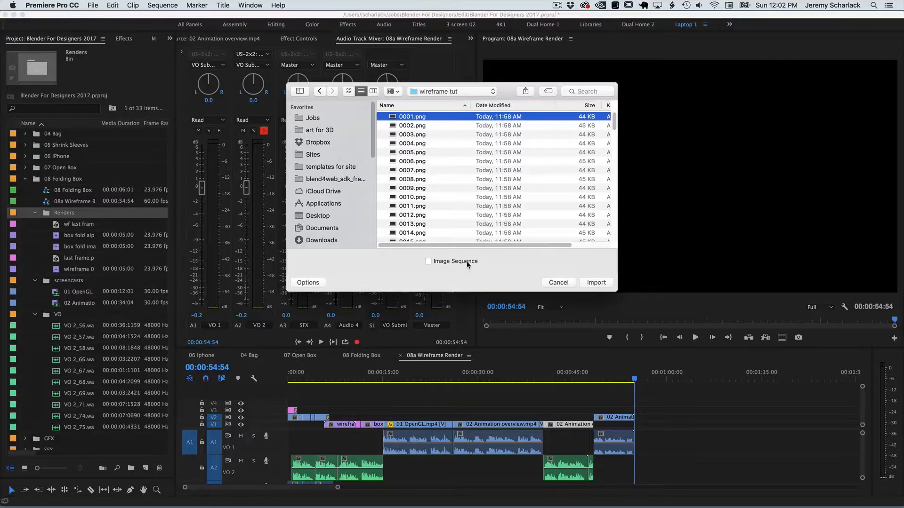
{"action": "left_click", "coordinate": [427, 262]}
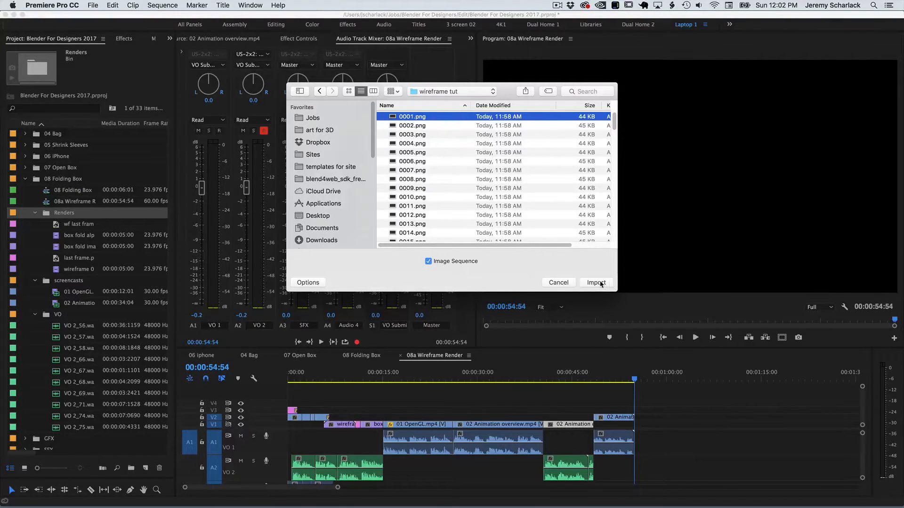
{"action": "left_click", "coordinate": [596, 282]}
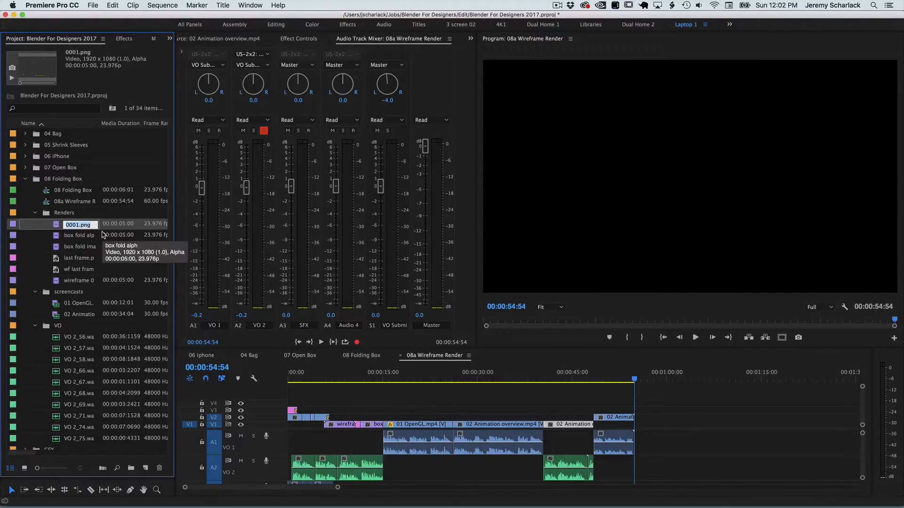
- Rename the clip to 'wireframe 2' and scrub it to watch the flat outline fold into a box
{"action": "type", "text": "wireframe 2"}
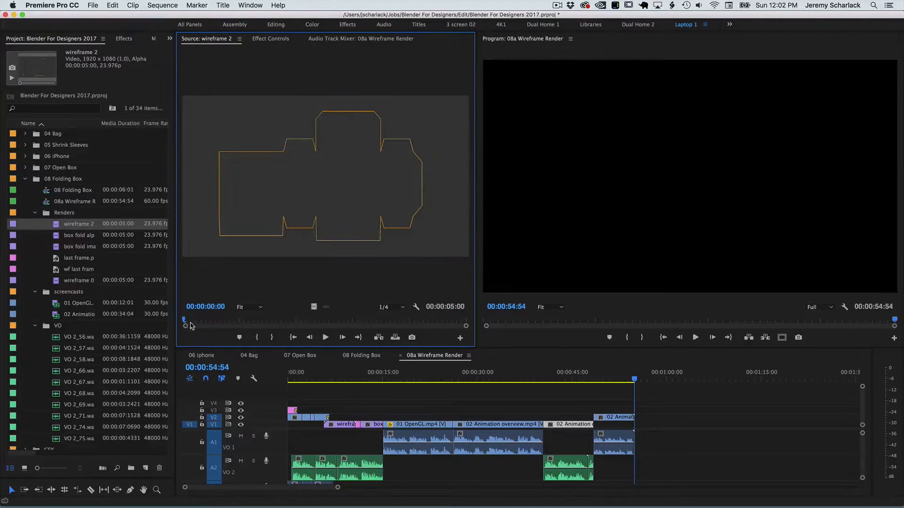
{"action": "left_click_drag", "start_coordinate": [185, 325], "coordinate": [371, 325]}
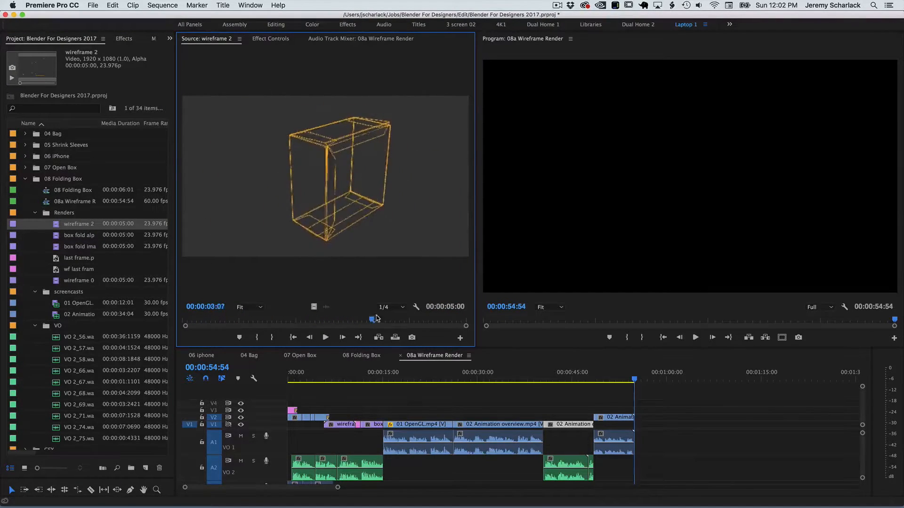
{"action": "left_click_drag", "start_coordinate": [374, 318], "coordinate": [454, 318]}
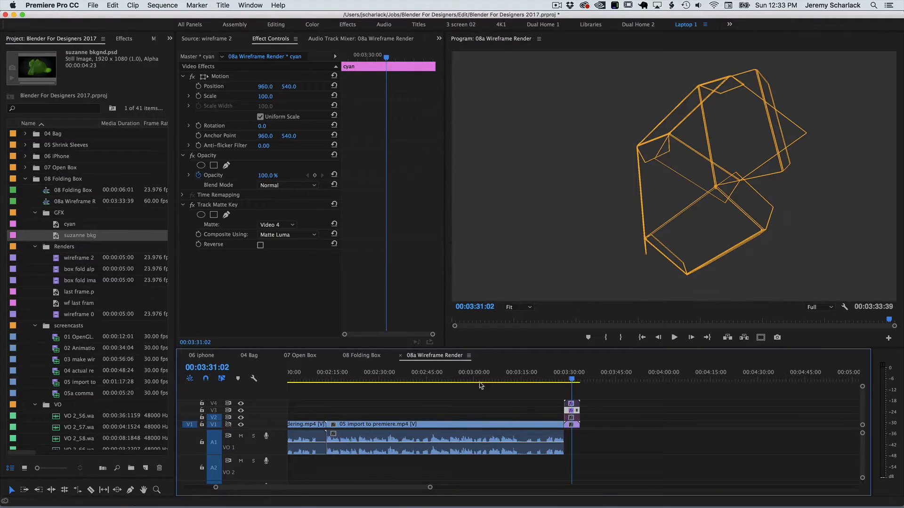
- Show Effect Controls for the wireframe 2 clip with its Change Color and Levels effects
{"action": "left_click", "coordinate": [570, 407]}
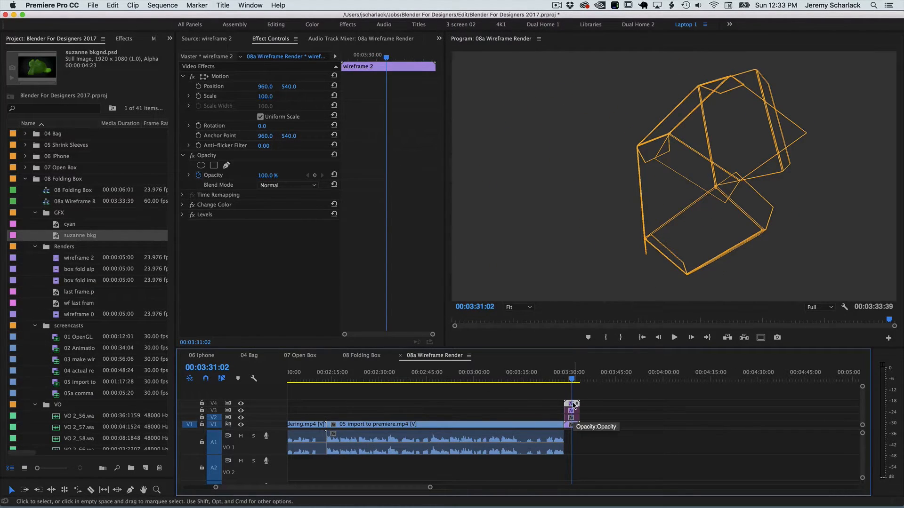